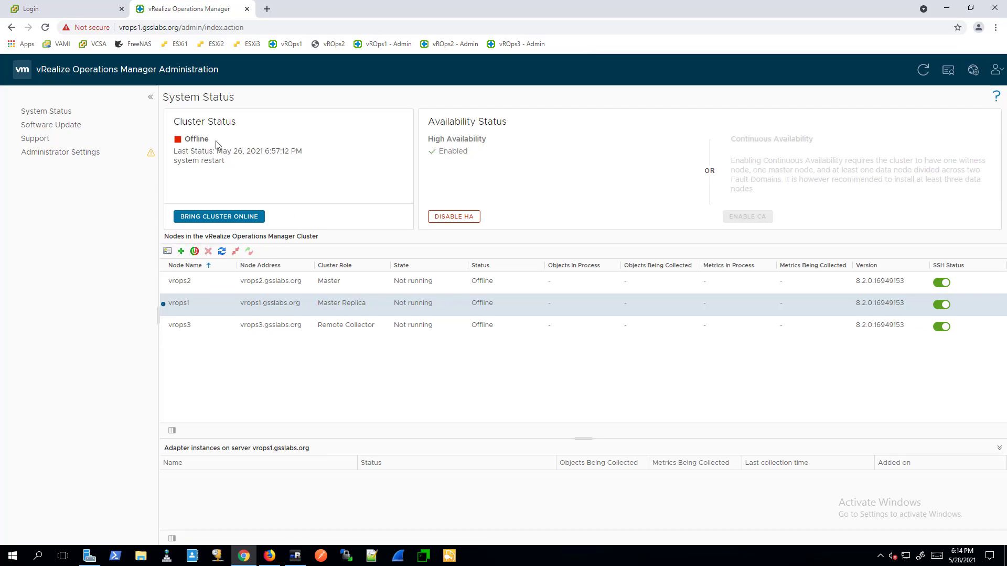
mouse_move(89, 22)
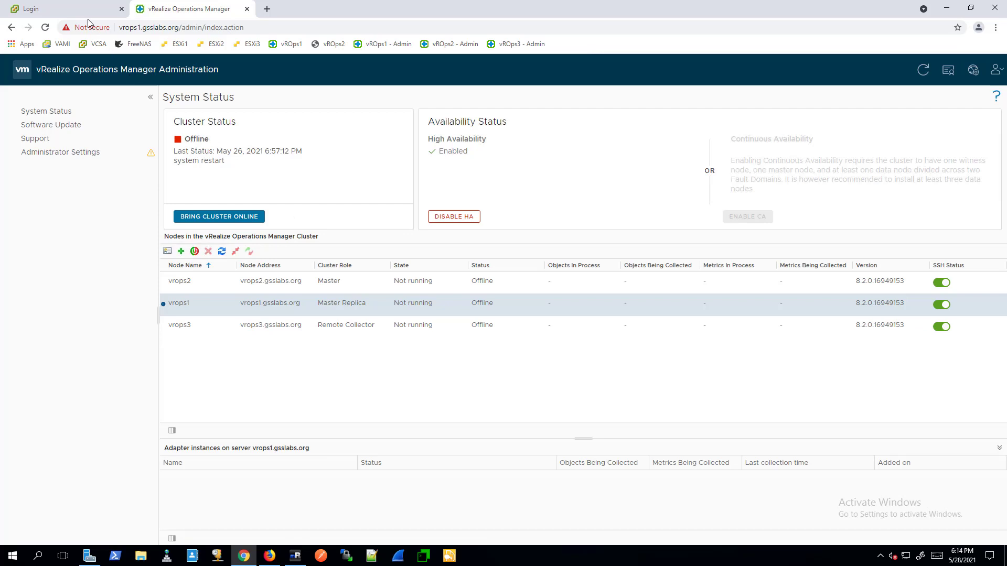
Step: Log in to vSphere Client as administrator from the Login tab
left_click(60, 9)
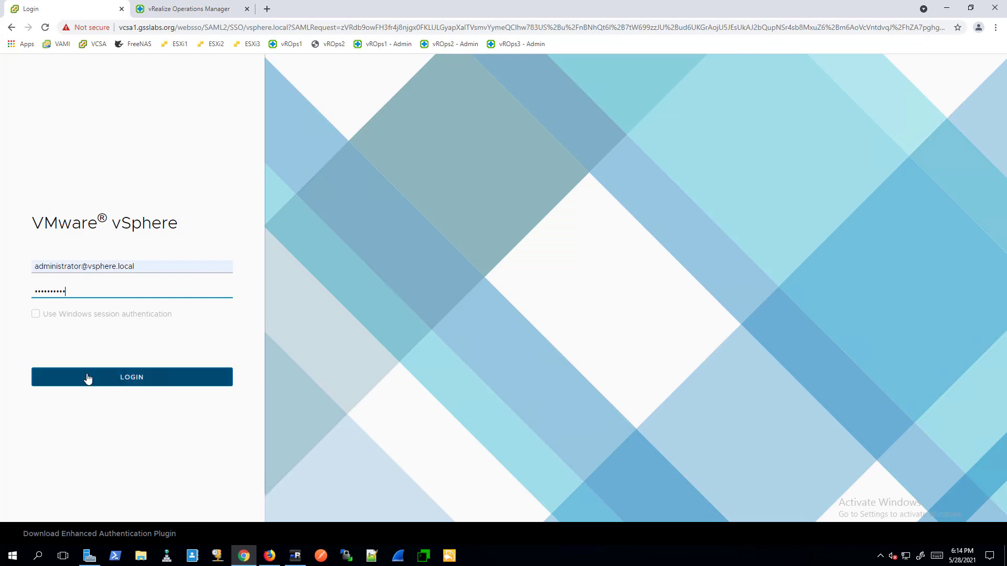
left_click(131, 377)
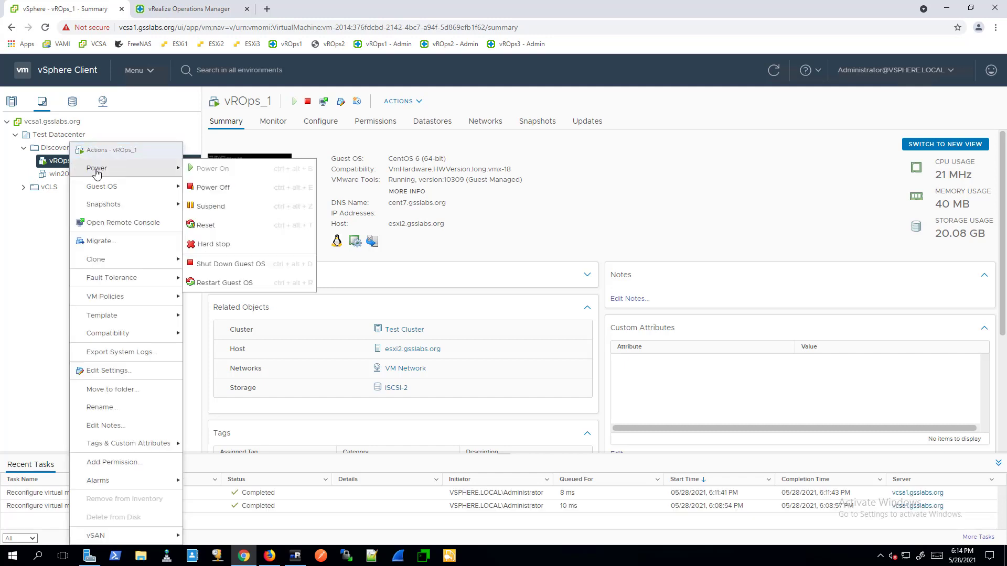
mouse_move(230, 264)
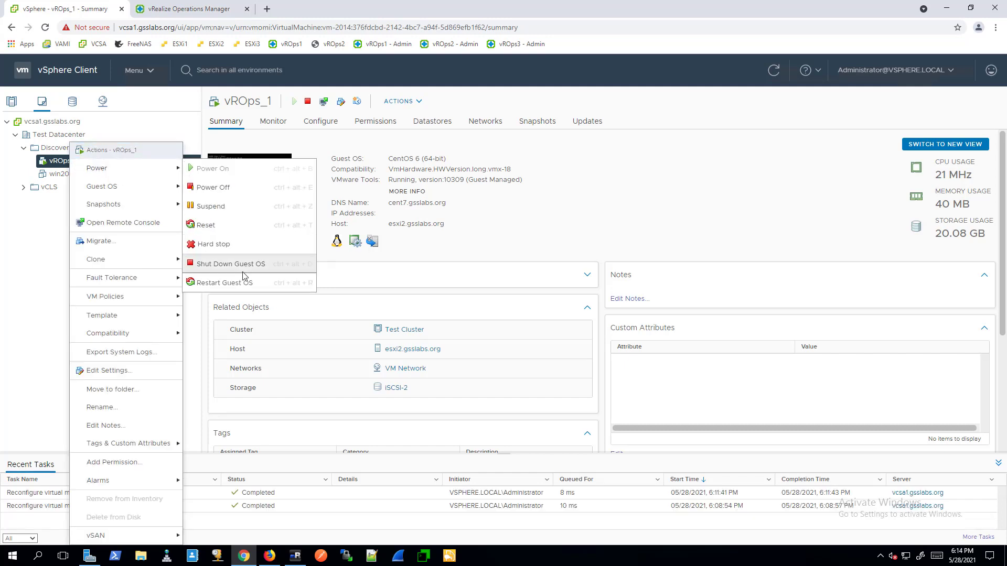
Step: Shut down the vROps_1 guest OS and confirm with YES
left_click(229, 263)
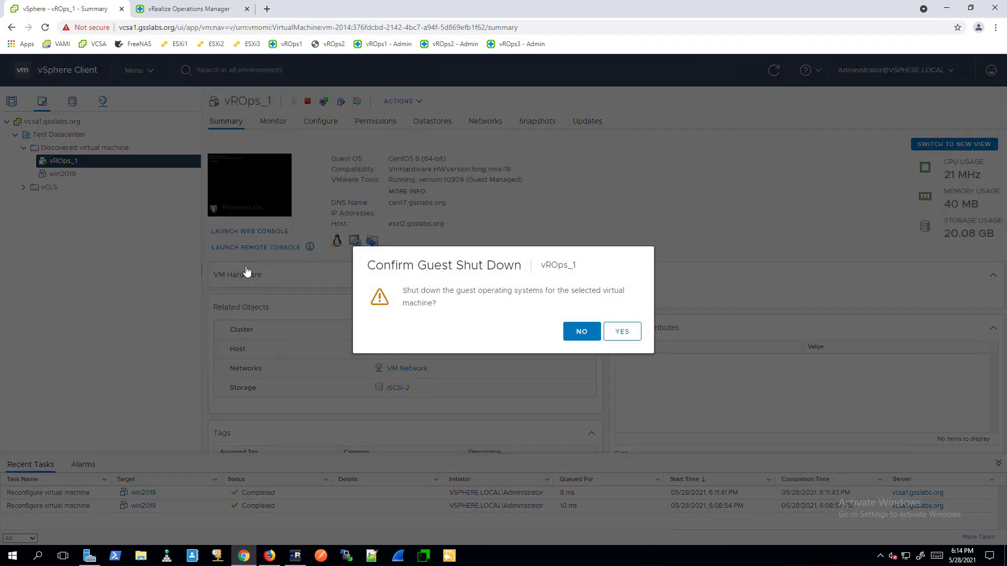
left_click(620, 331)
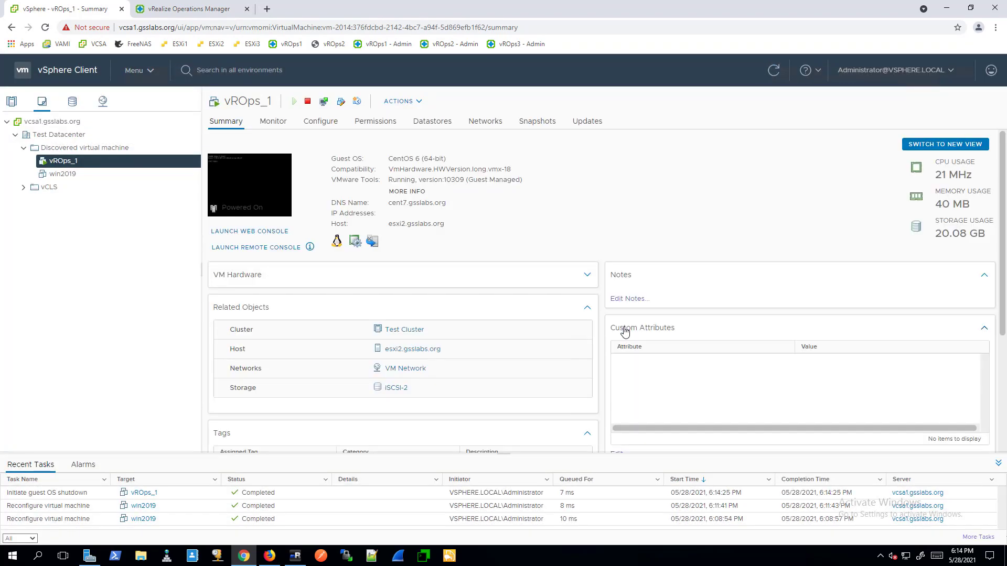
Step: Open Edit Settings for the powered-off vROps_1 VM
right_click(63, 160)
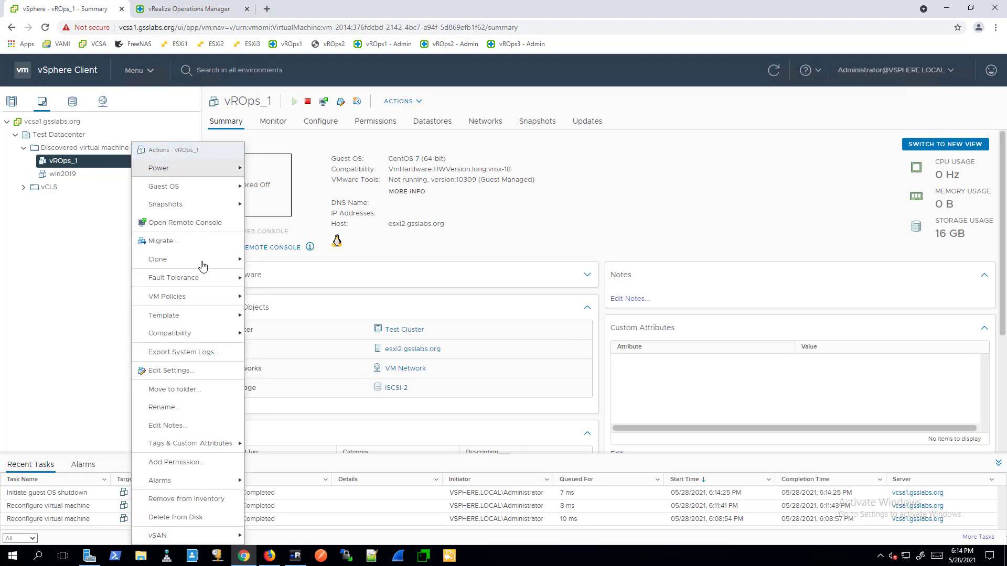
left_click(170, 371)
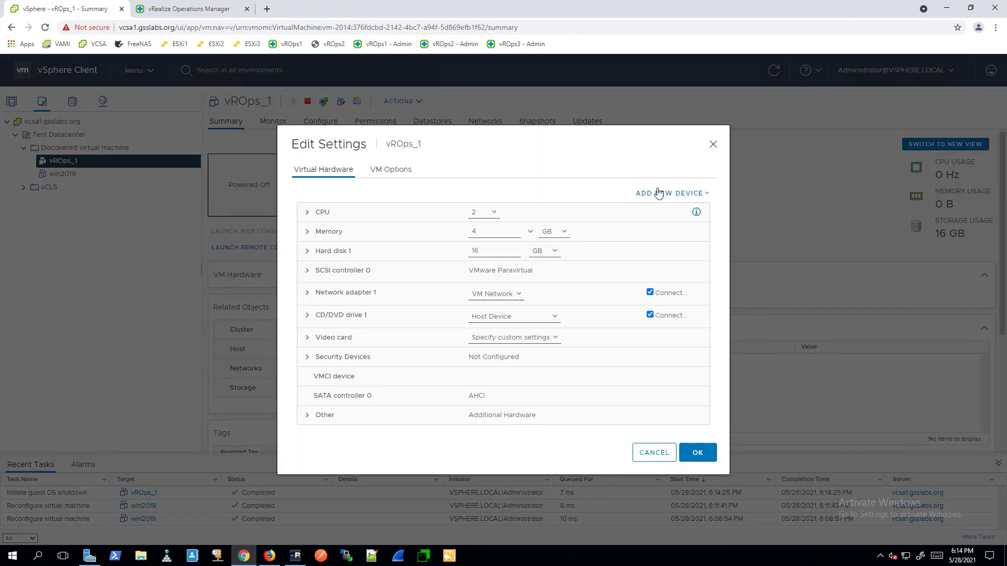
Step: Add a new 16 GB hard disk to vROps_1, review its details, and apply
left_click(671, 192)
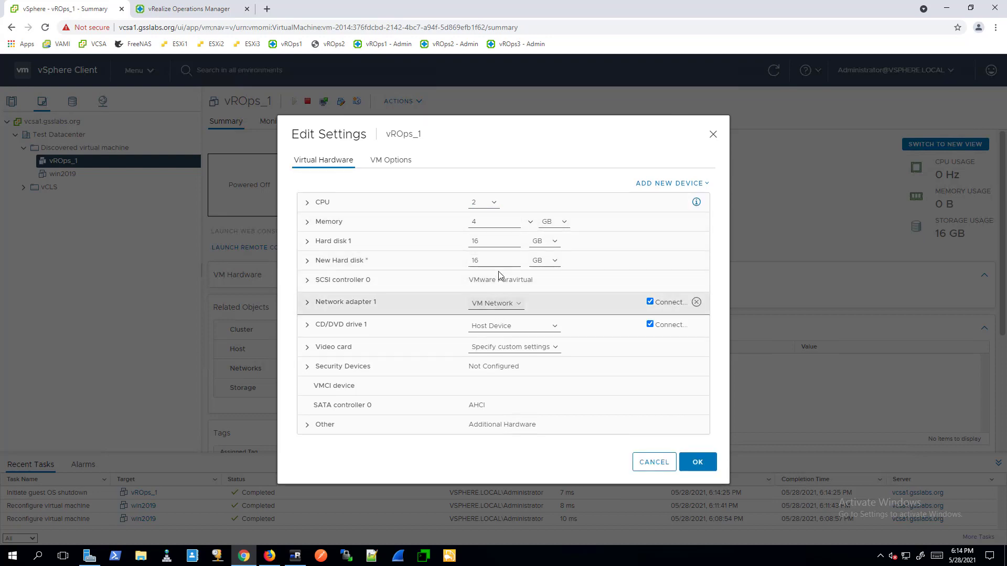
left_click(494, 260)
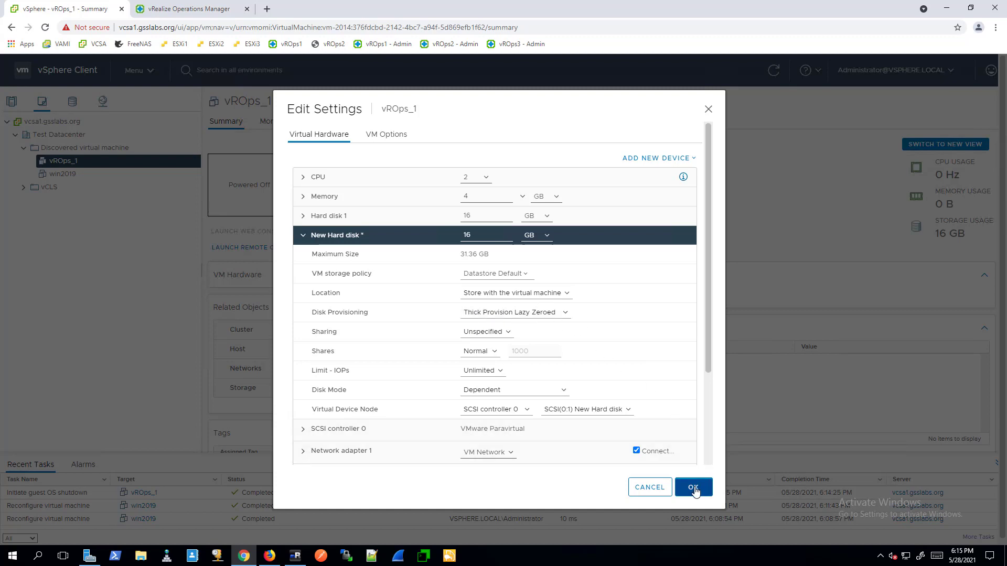
left_click(693, 486)
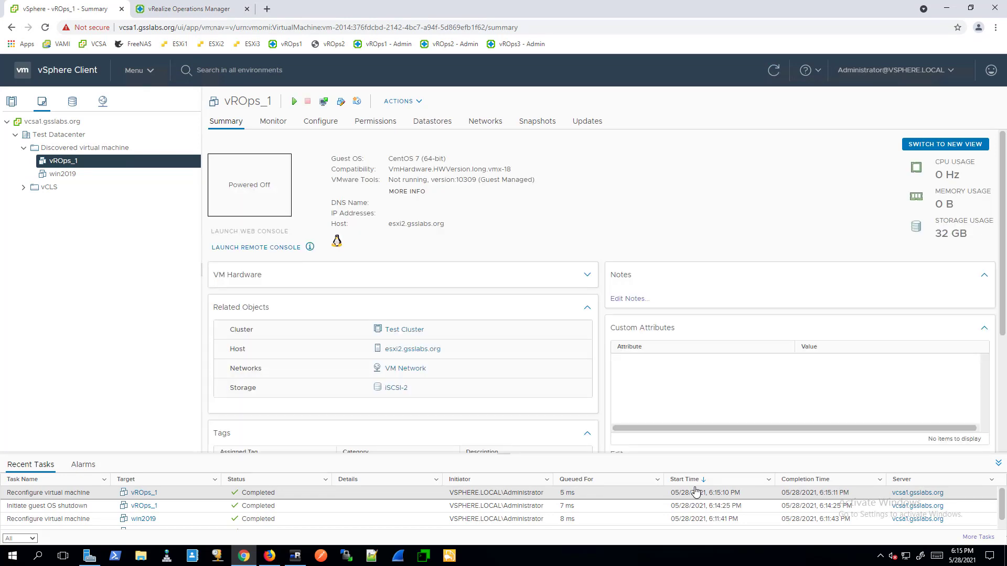
mouse_move(100, 162)
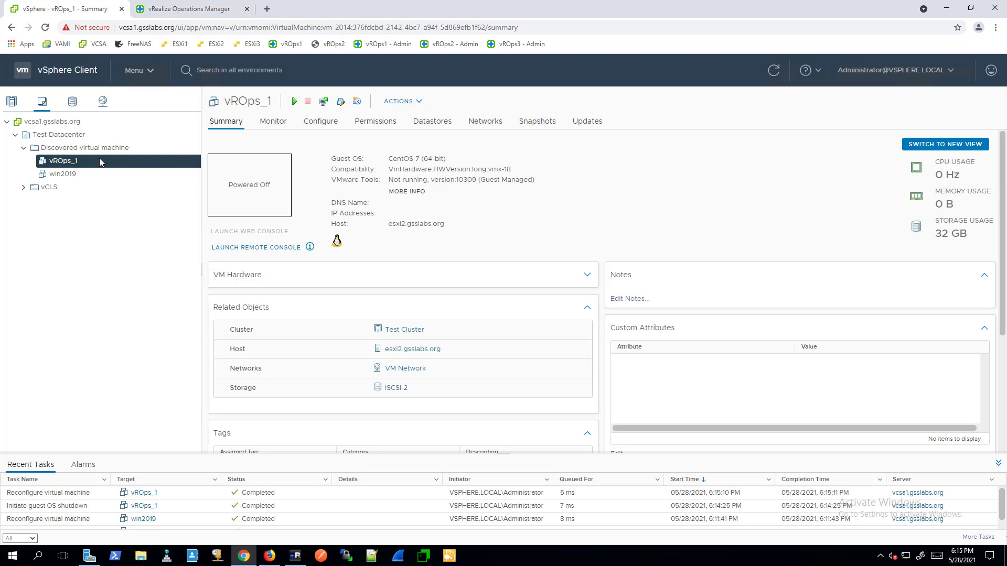
Step: Power on vROps_1 from its actions menu and check its status
left_click(399, 101)
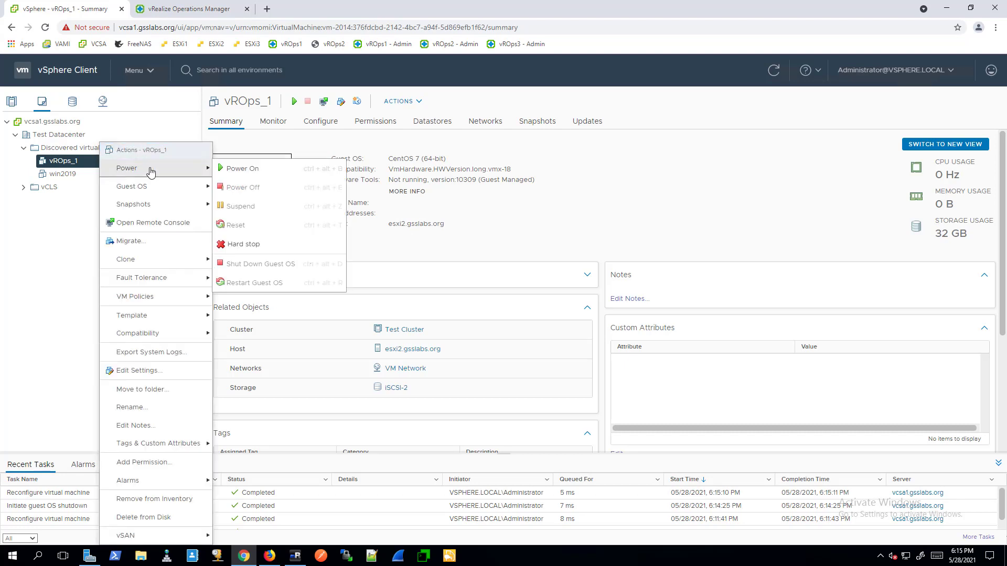
left_click(243, 186)
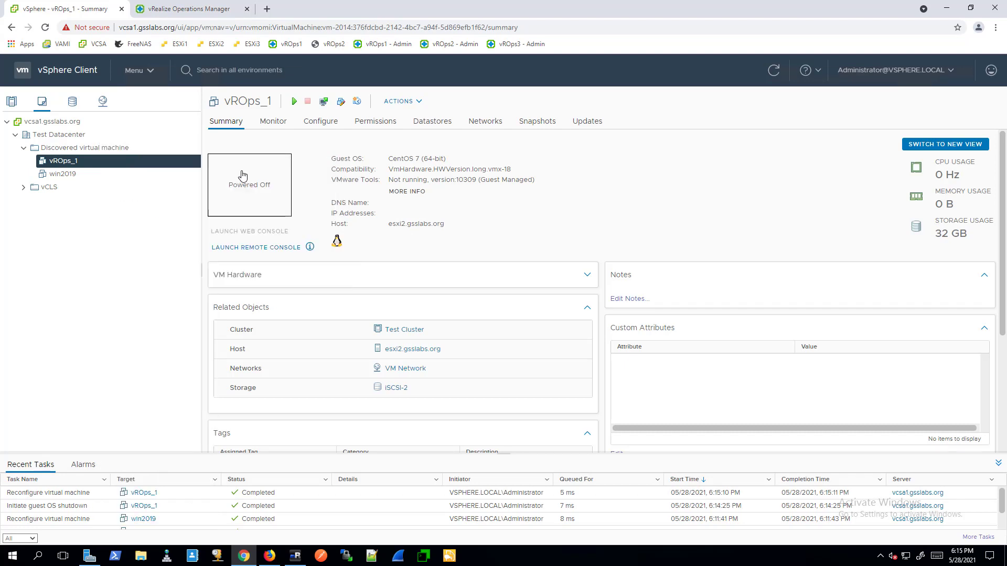
left_click(293, 101)
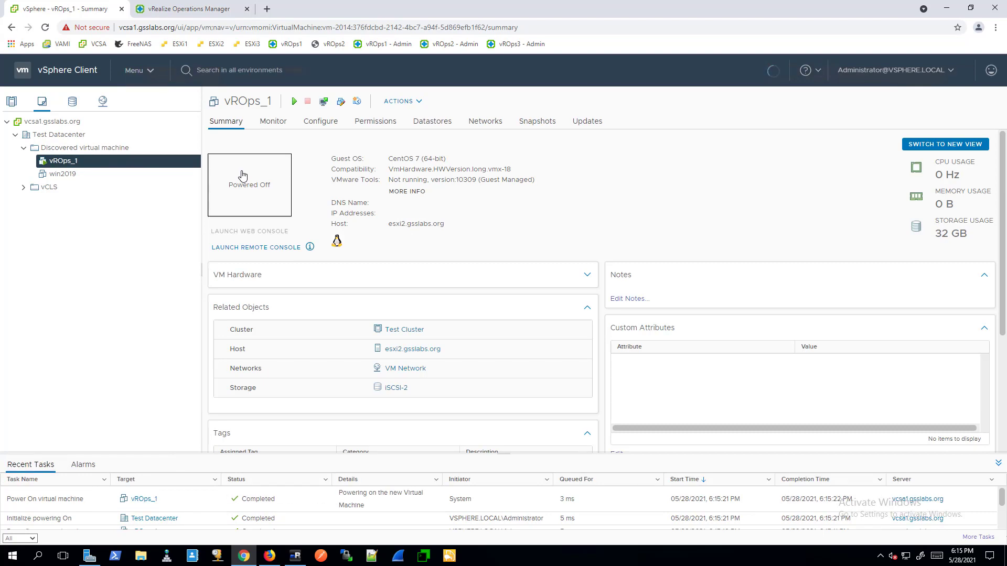
left_click(294, 100)
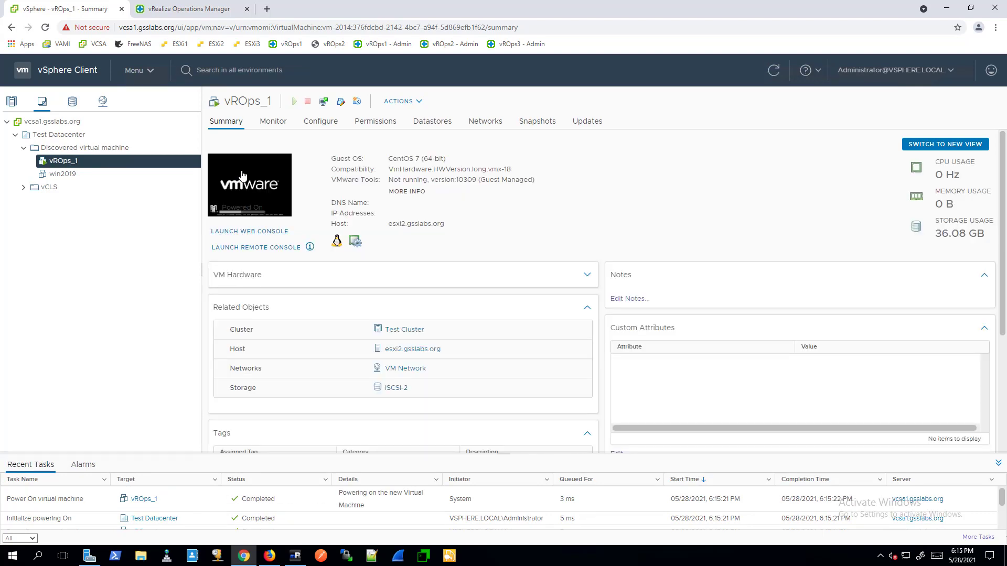
Step: Log back in to vROps Administration and confirm Bring Cluster Online
left_click(186, 8)
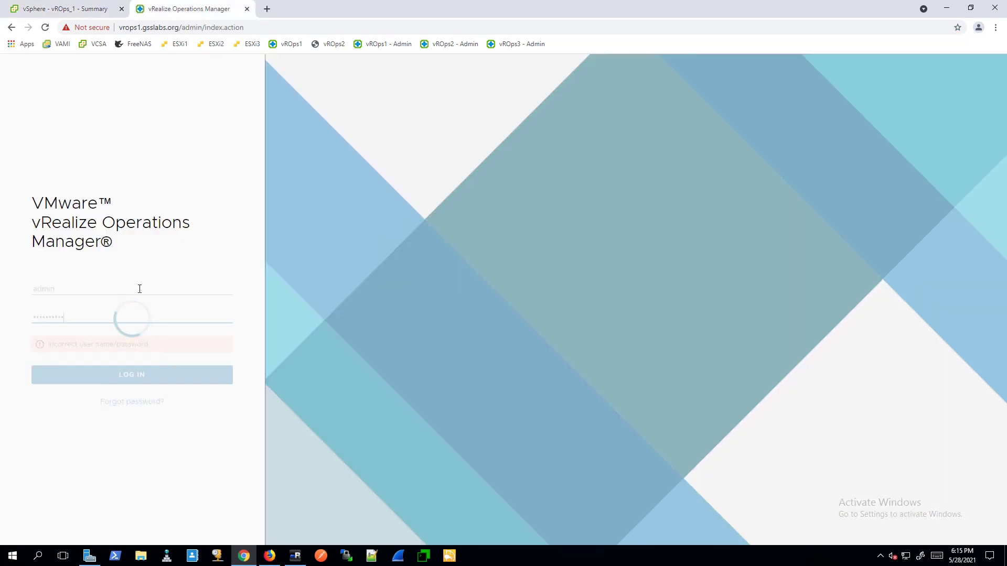
left_click(132, 375)
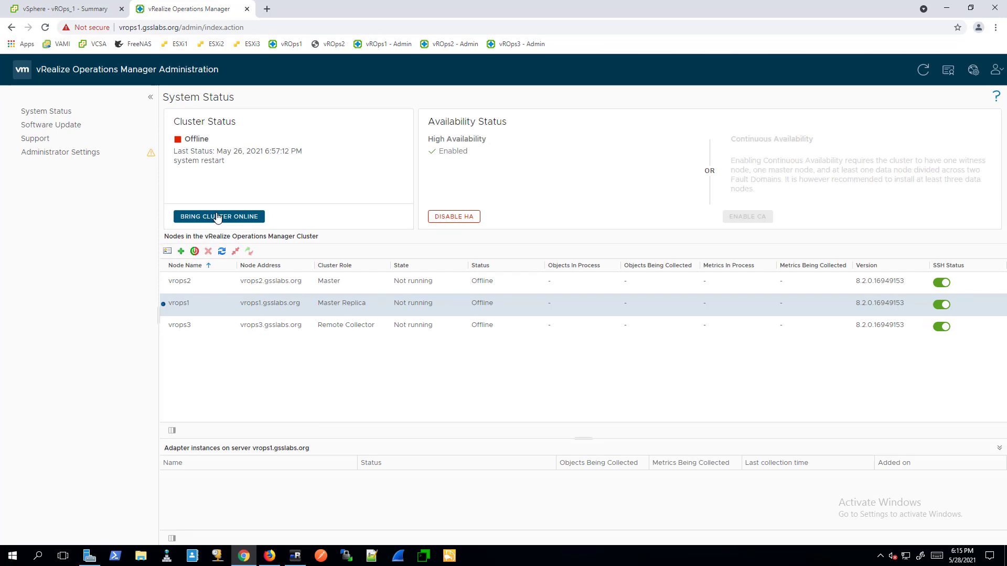
left_click(218, 216)
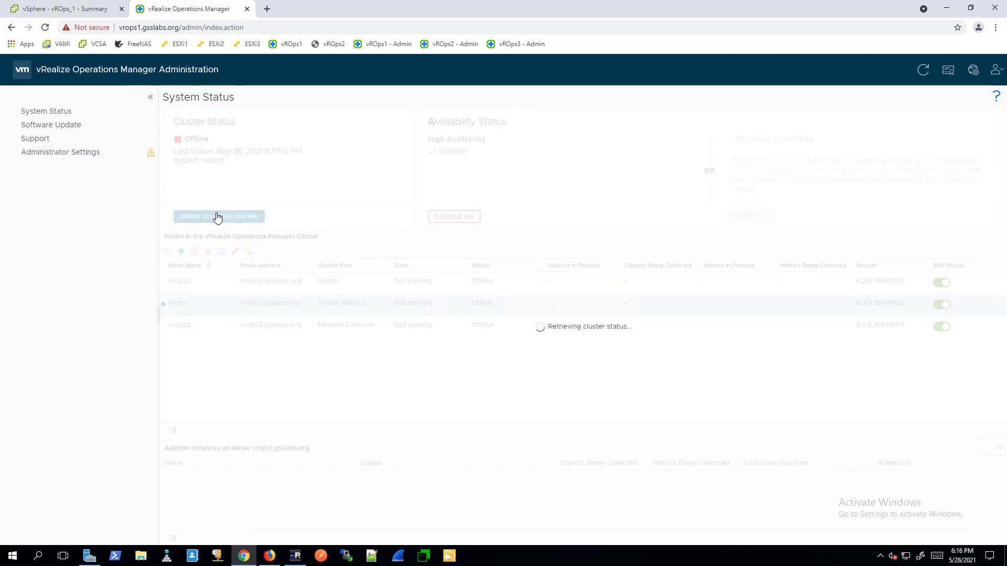
left_click(218, 217)
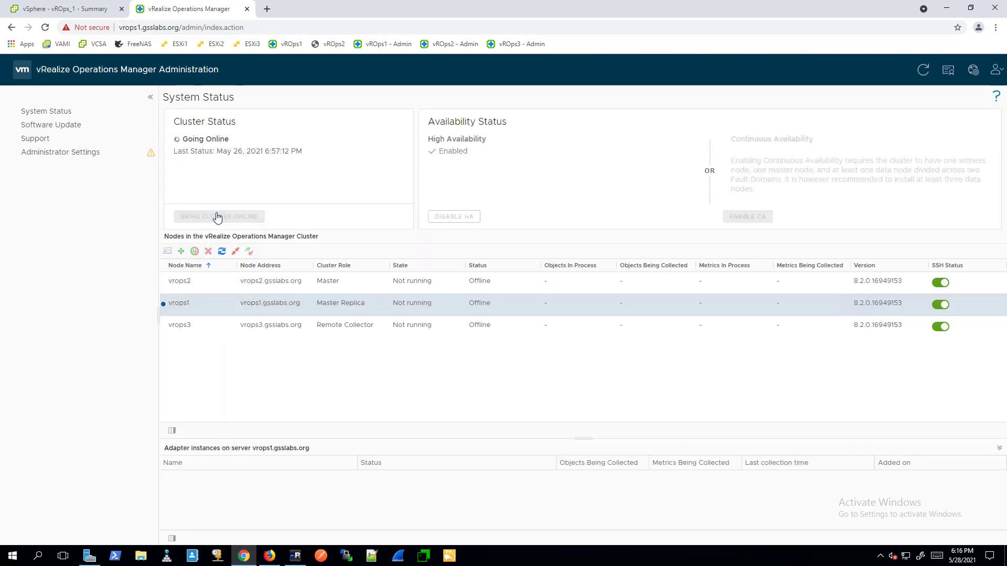